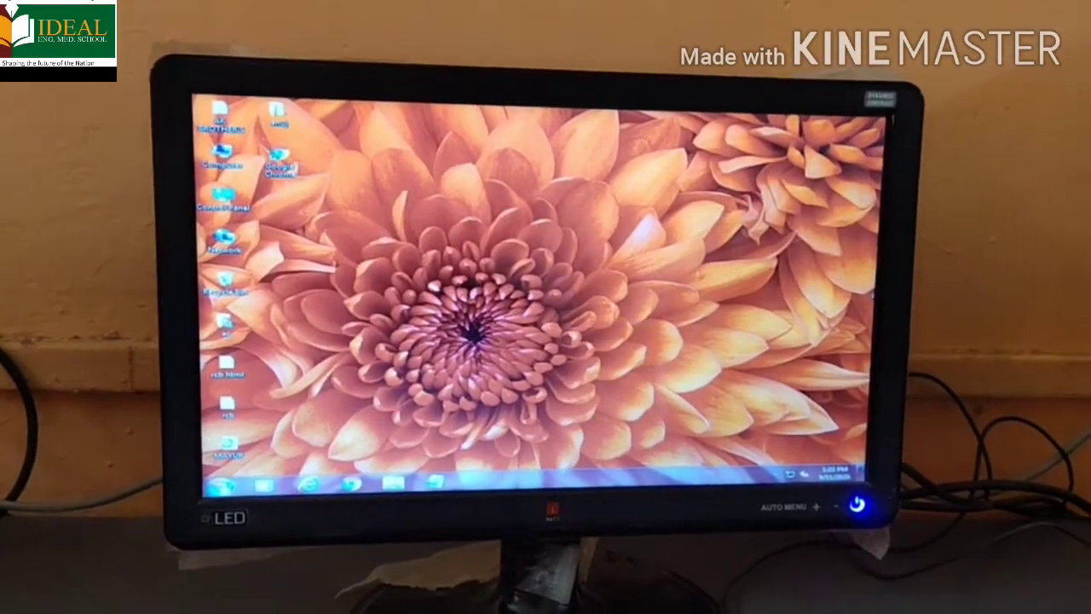
Launch Internet Explorer from its taskbar icon
click(224, 488)
text(www.)
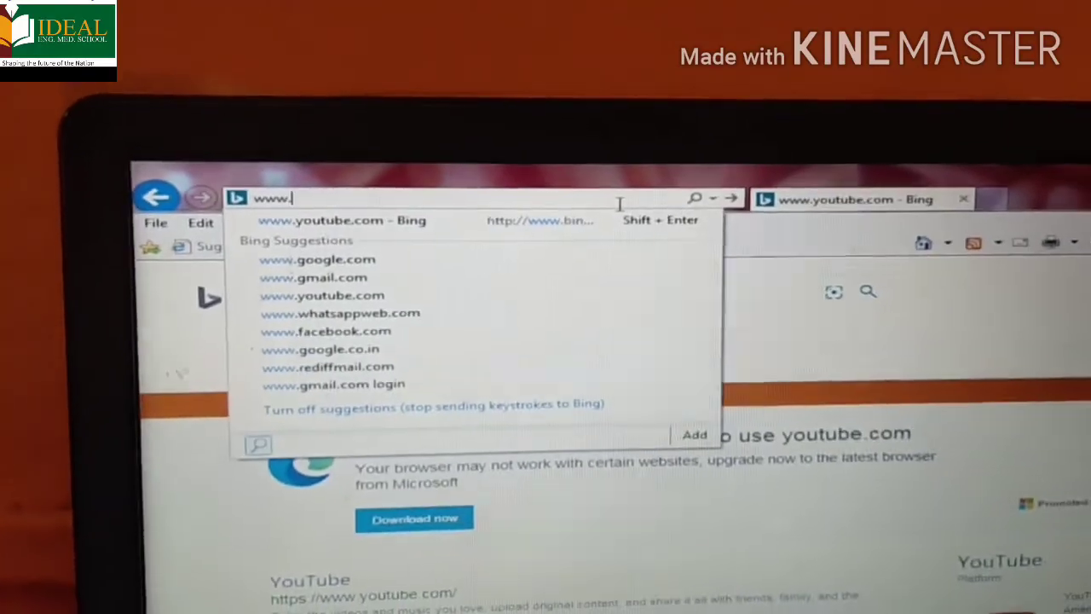
text(youtube.com&src=IE-Search)
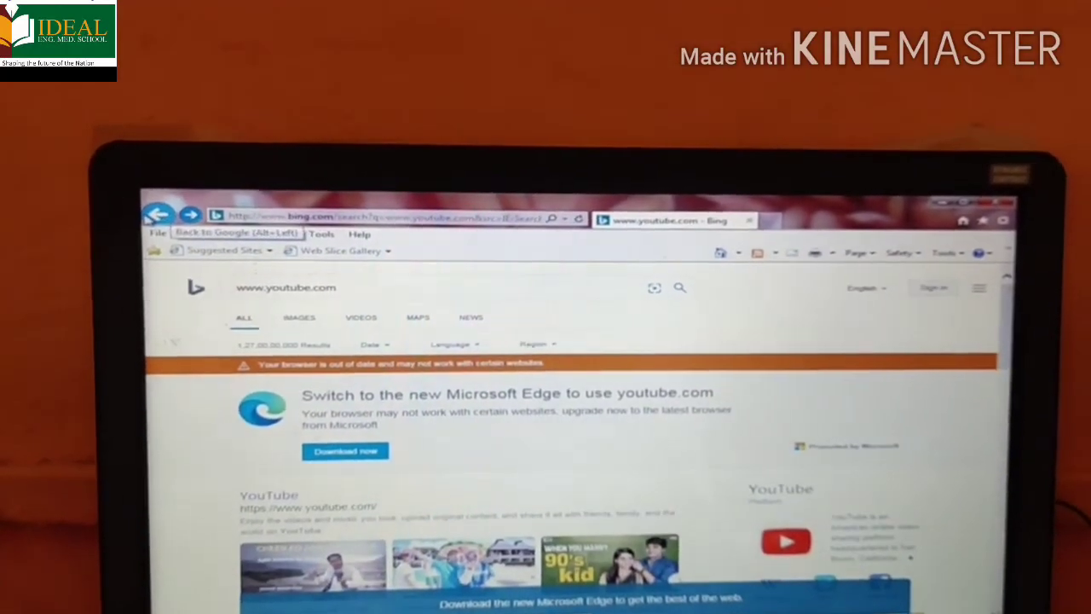
Navigate back to the earlier Google page and bring the Google tab to the front
click(159, 217)
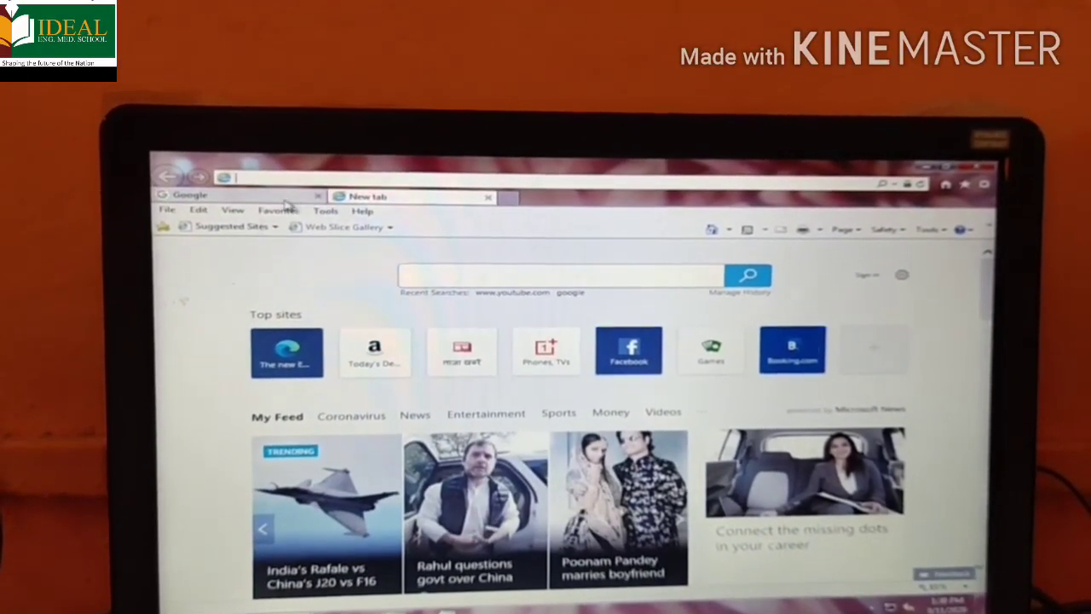
click(192, 195)
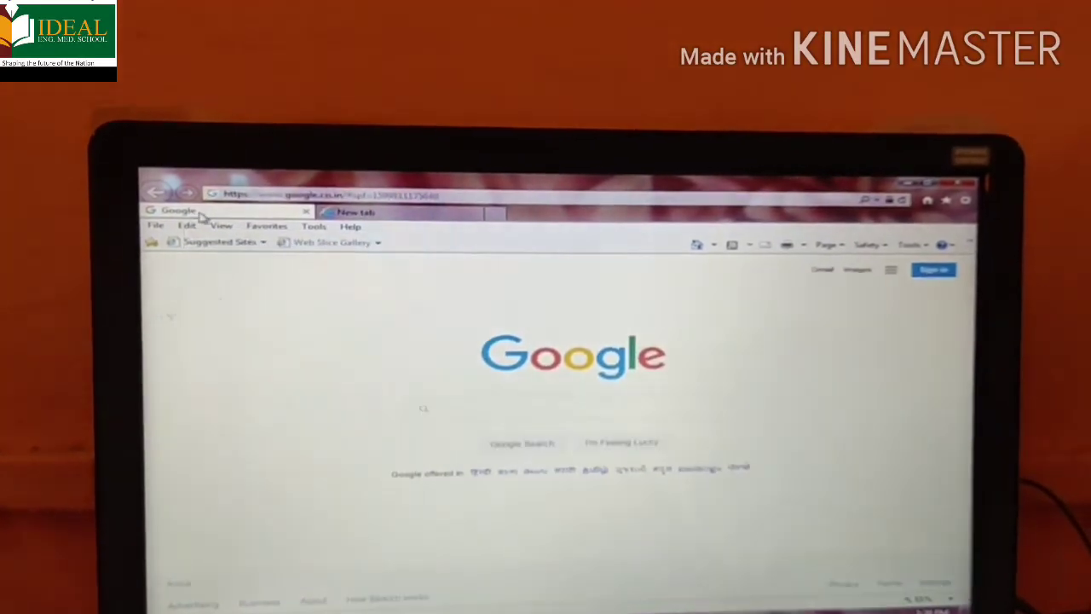